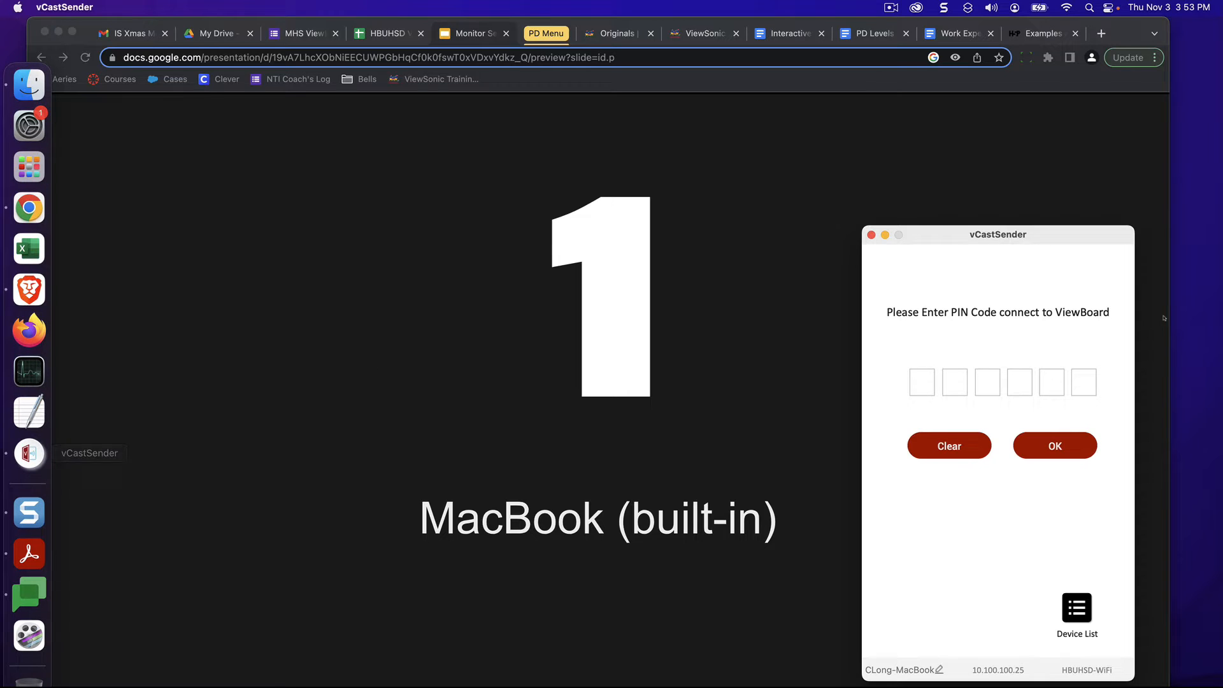
Leave the ViewBoard PIN prompt and bring up the Displays pane in System Preferences.
click(921, 382)
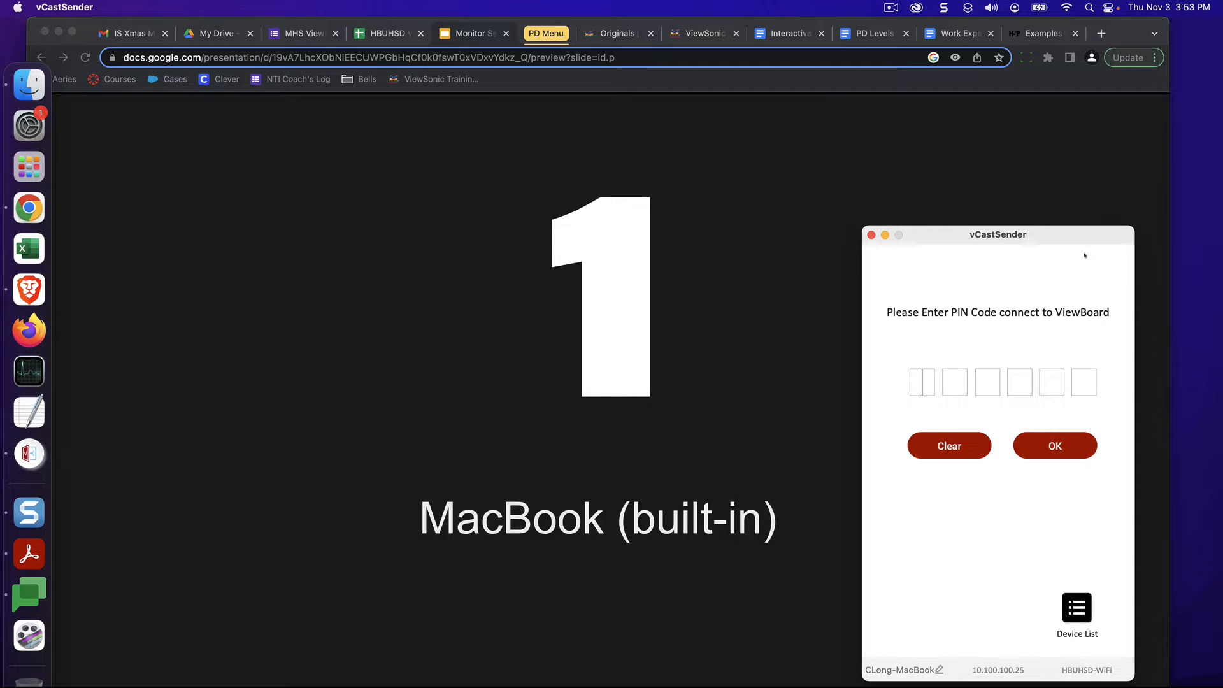
mouse_move(994, 205)
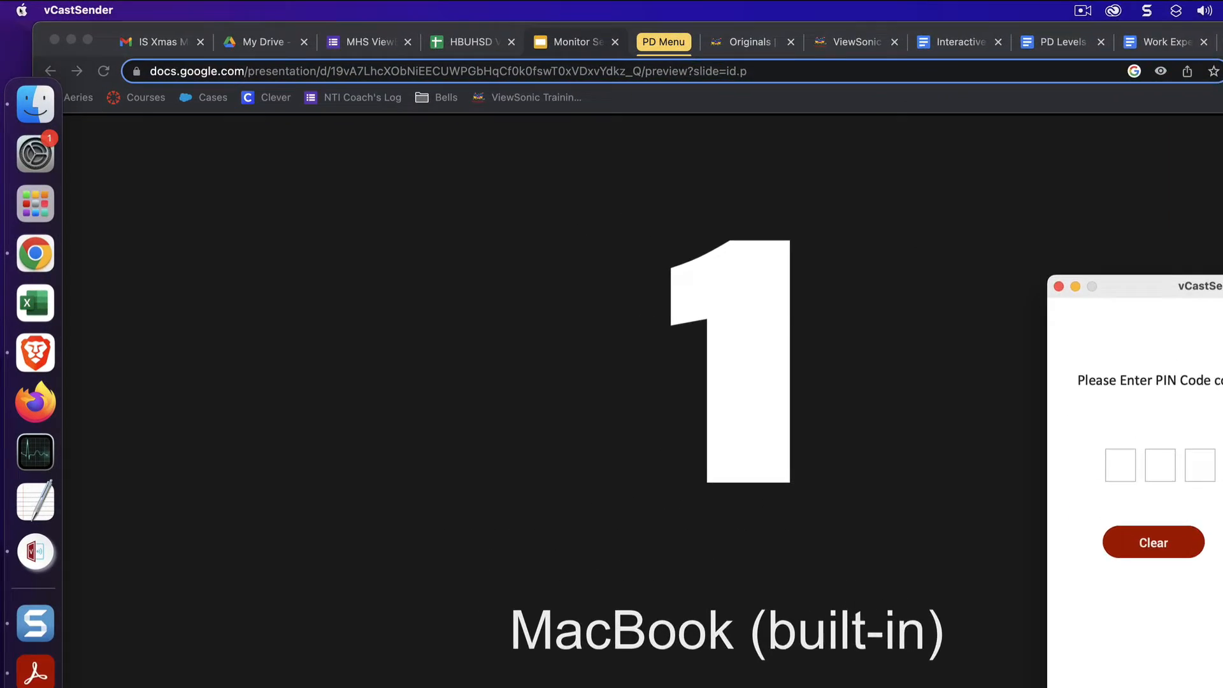
click(22, 11)
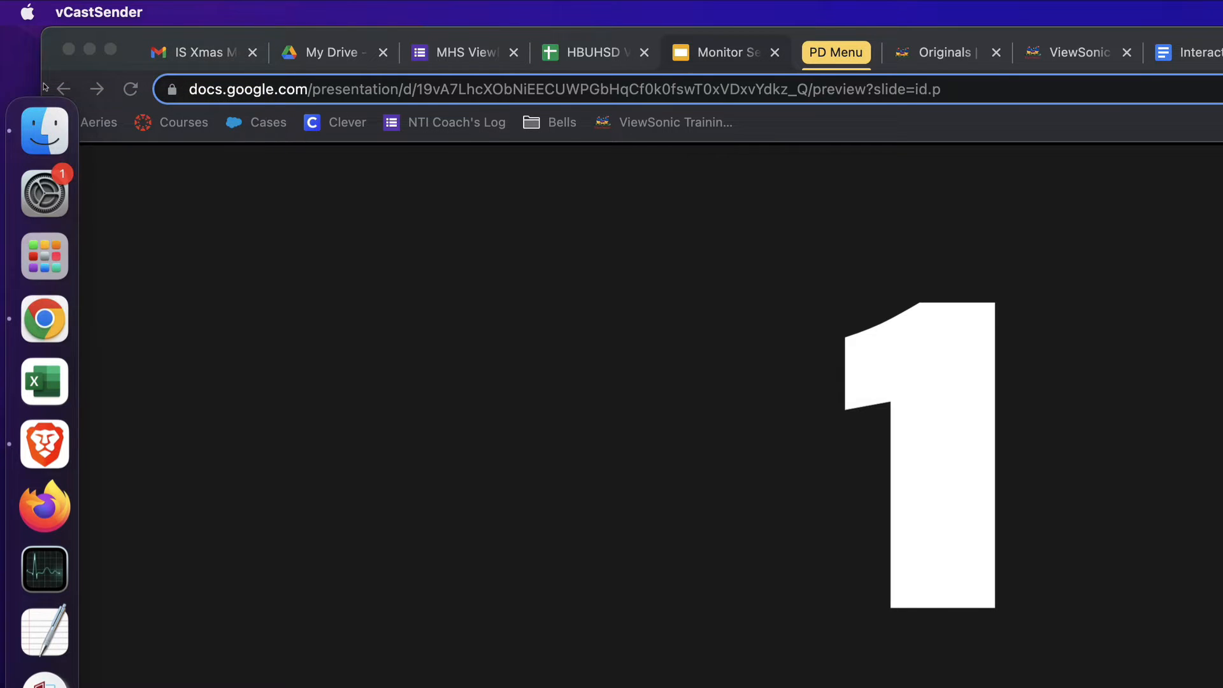
click(45, 194)
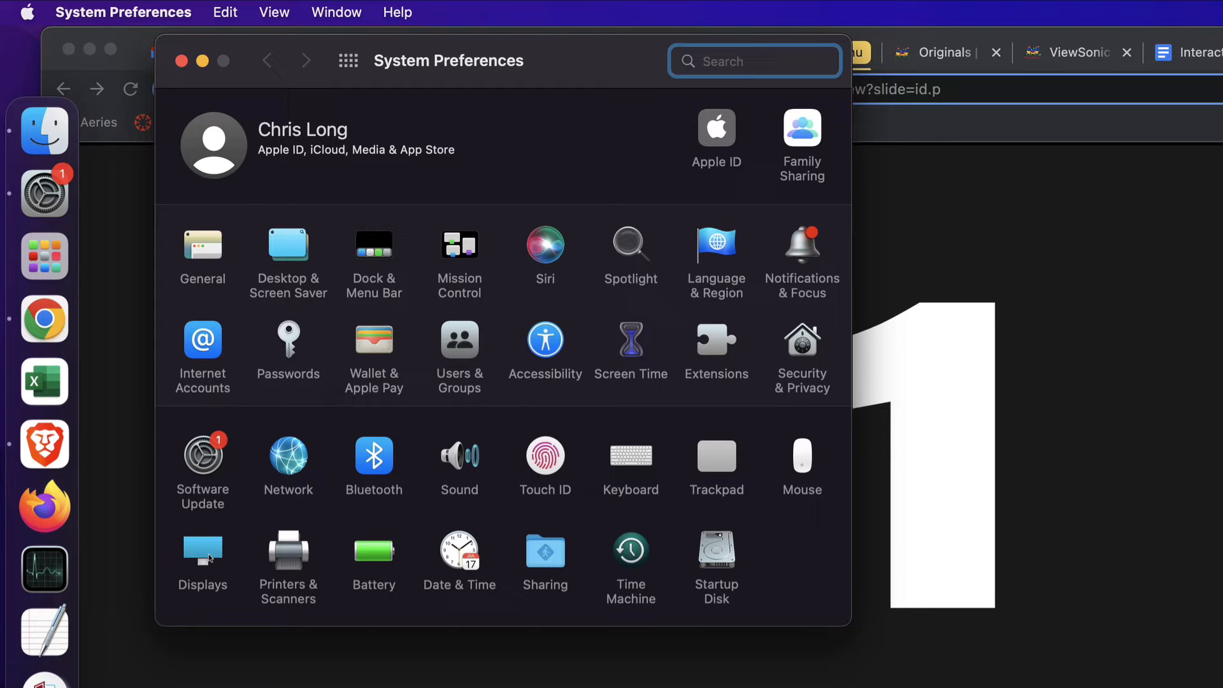
click(203, 555)
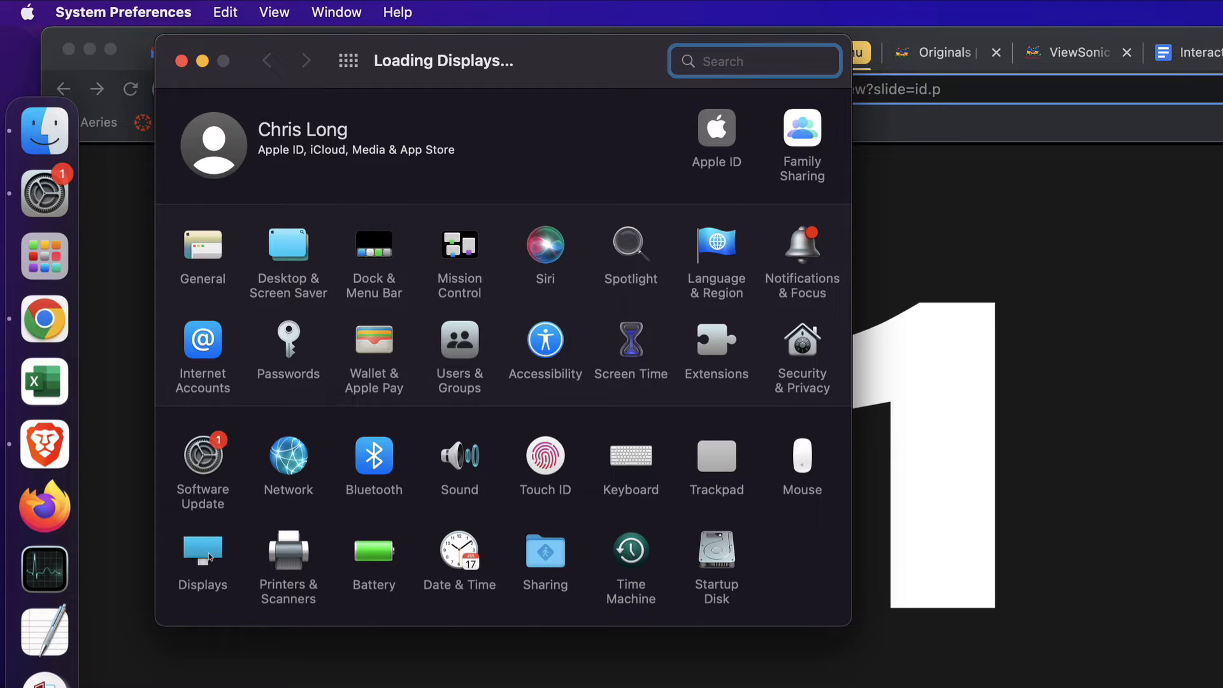
click(203, 551)
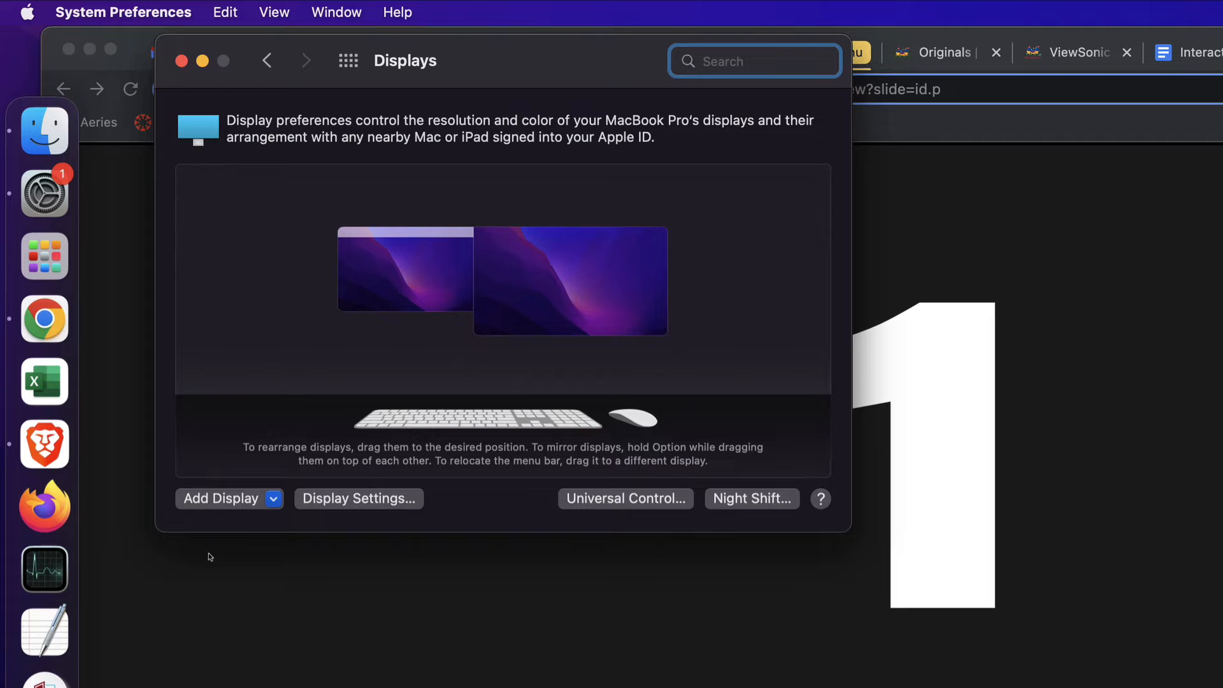
mouse_move(400, 339)
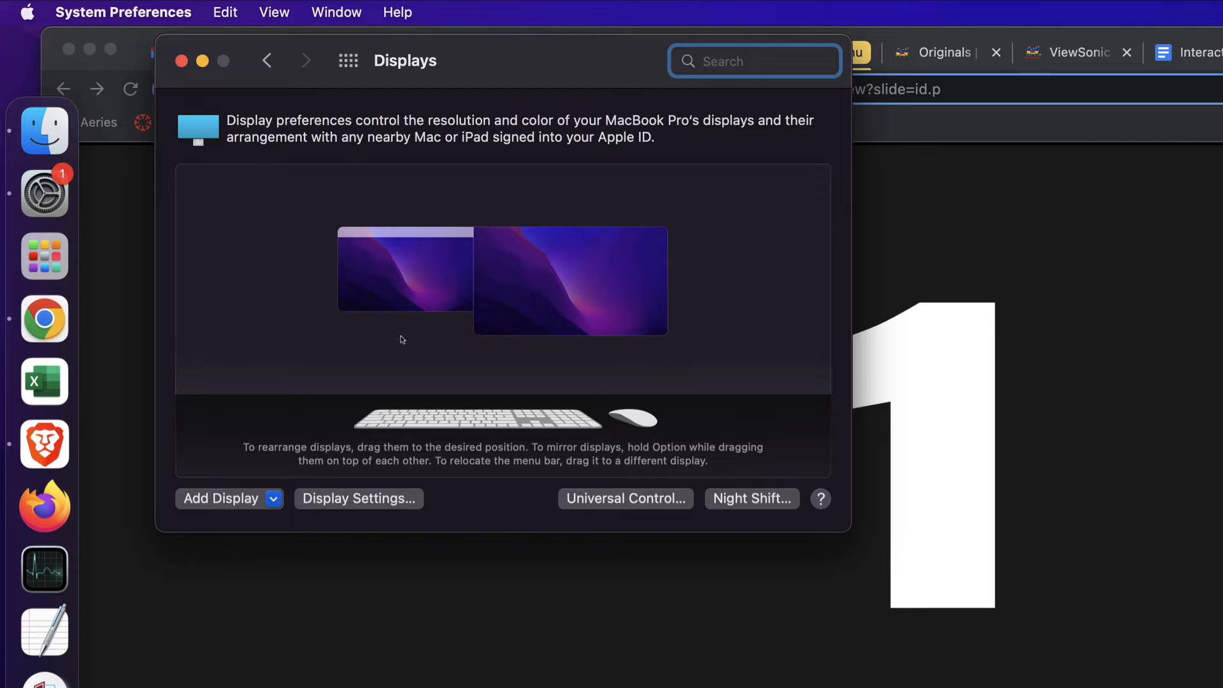
mouse_move(392, 305)
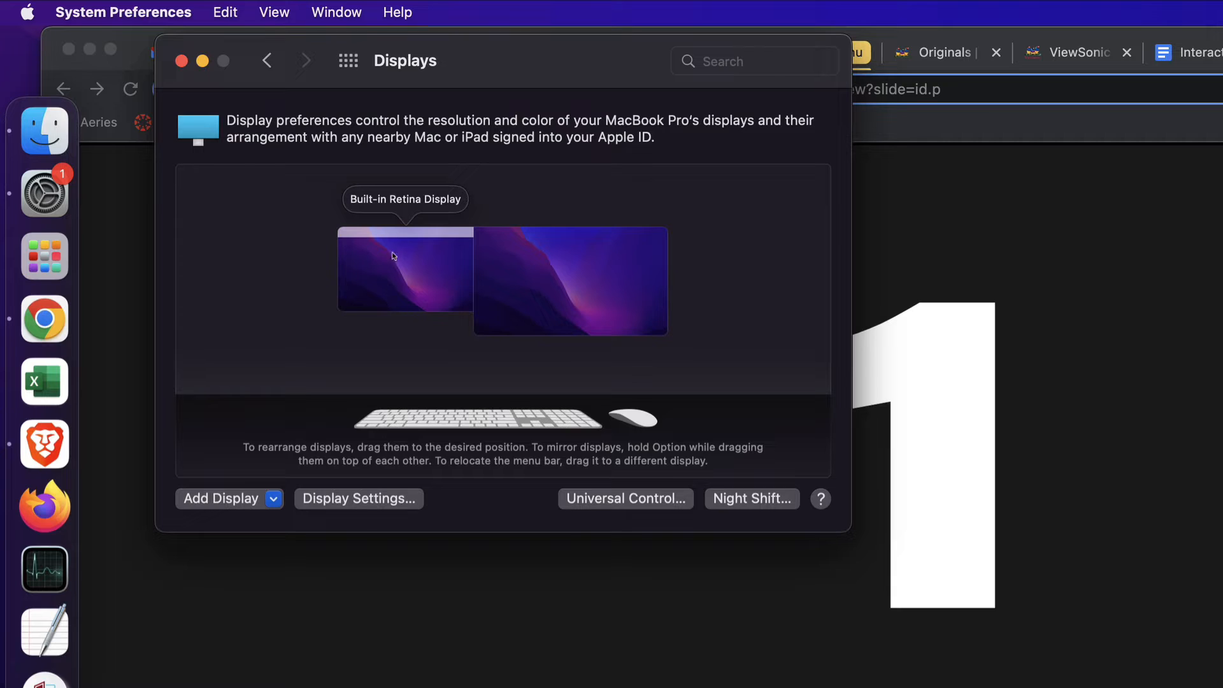
mouse_move(402, 266)
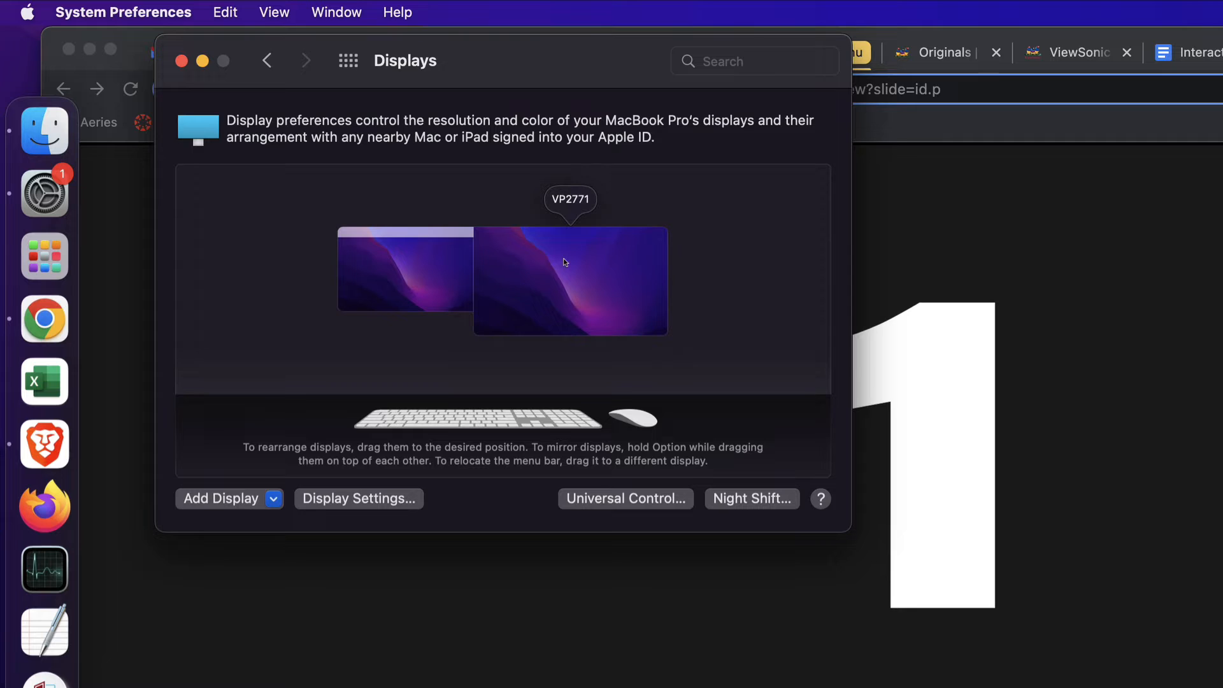
mouse_move(508, 284)
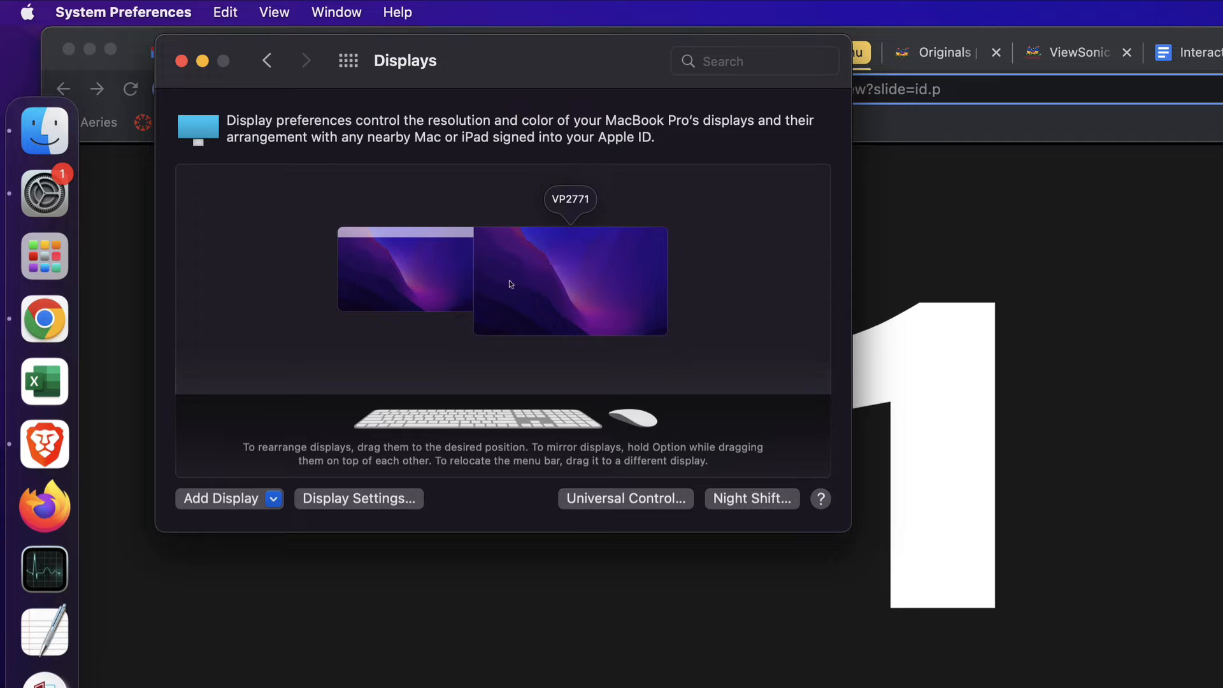
mouse_move(565, 281)
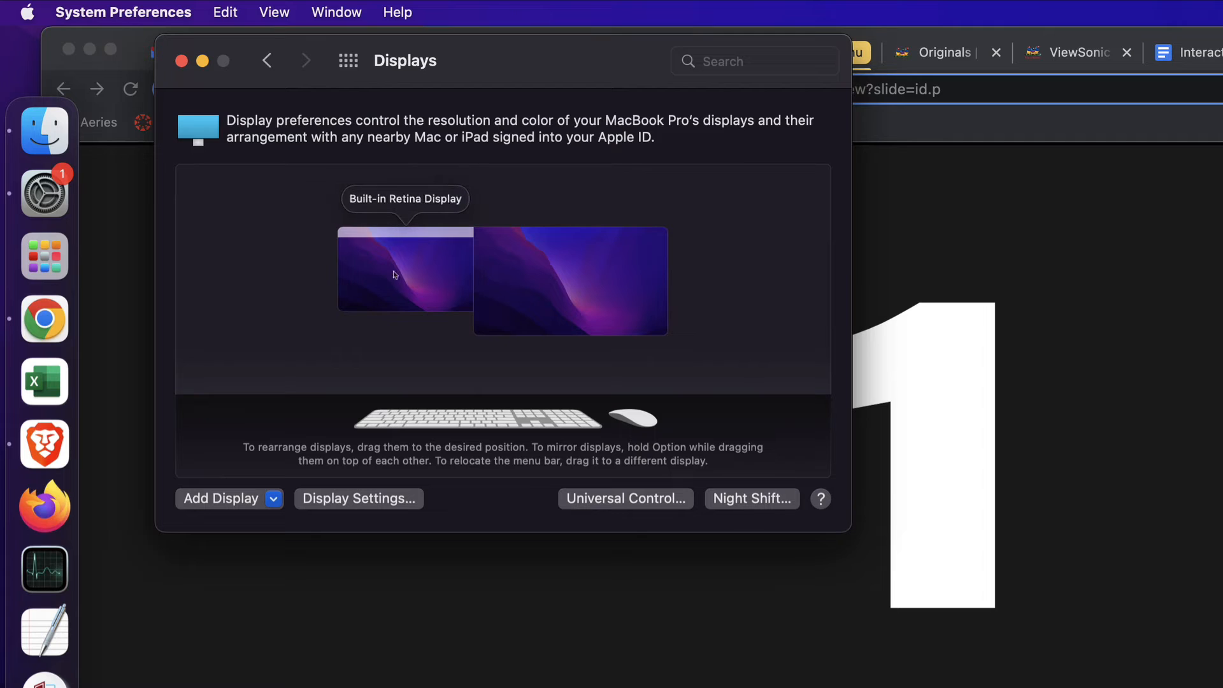
mouse_move(372, 273)
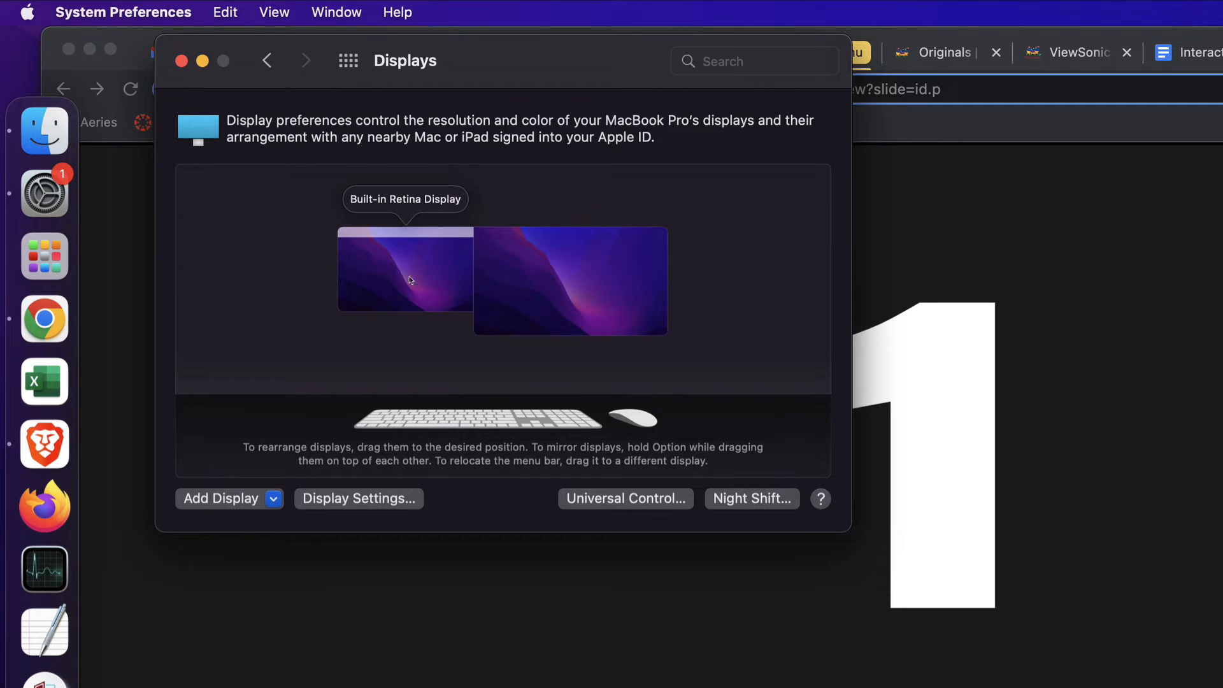
mouse_move(390, 279)
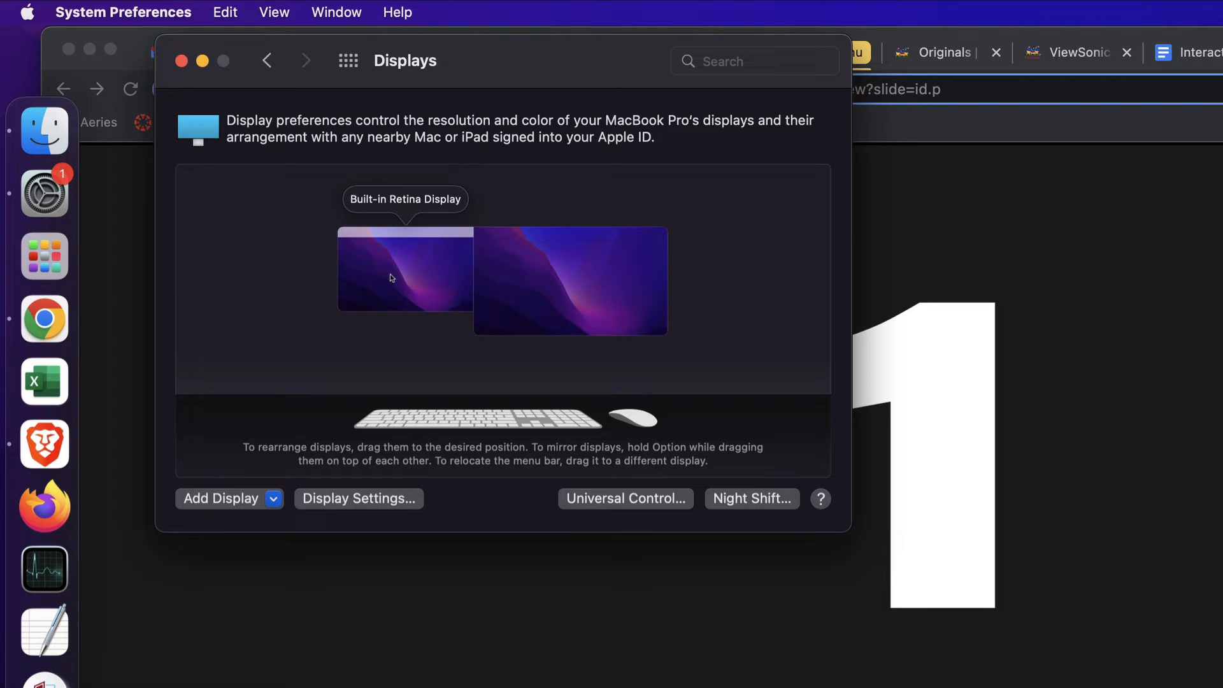
mouse_move(575, 280)
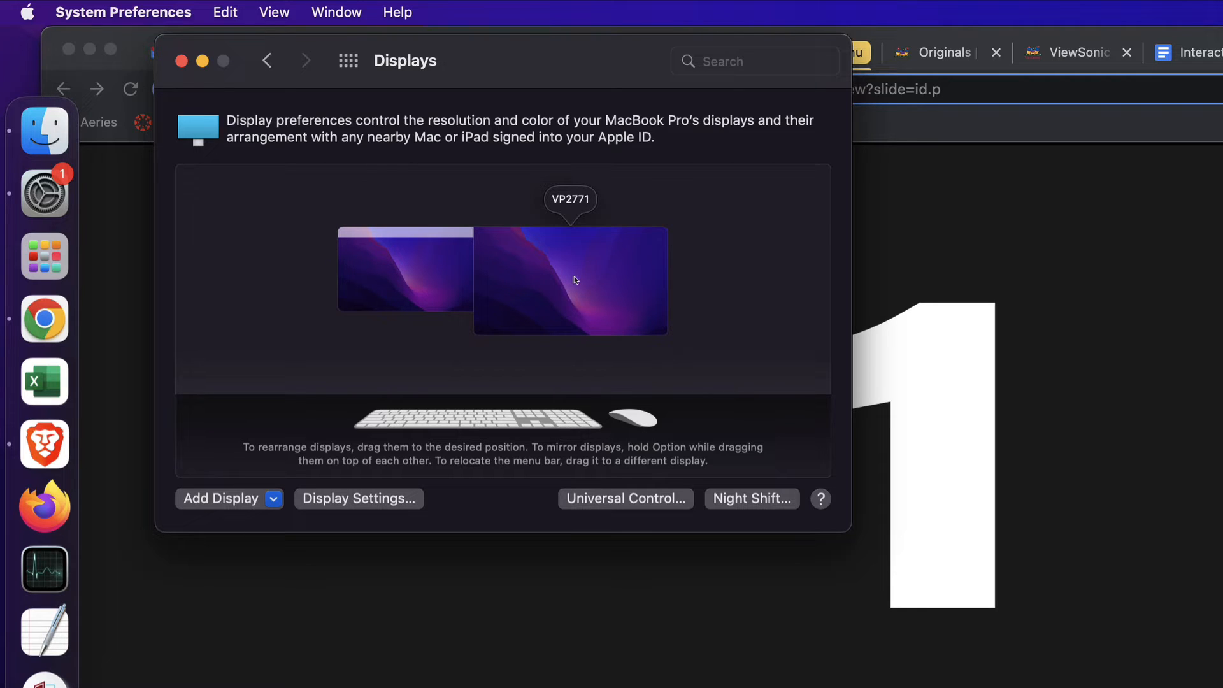
mouse_move(505, 283)
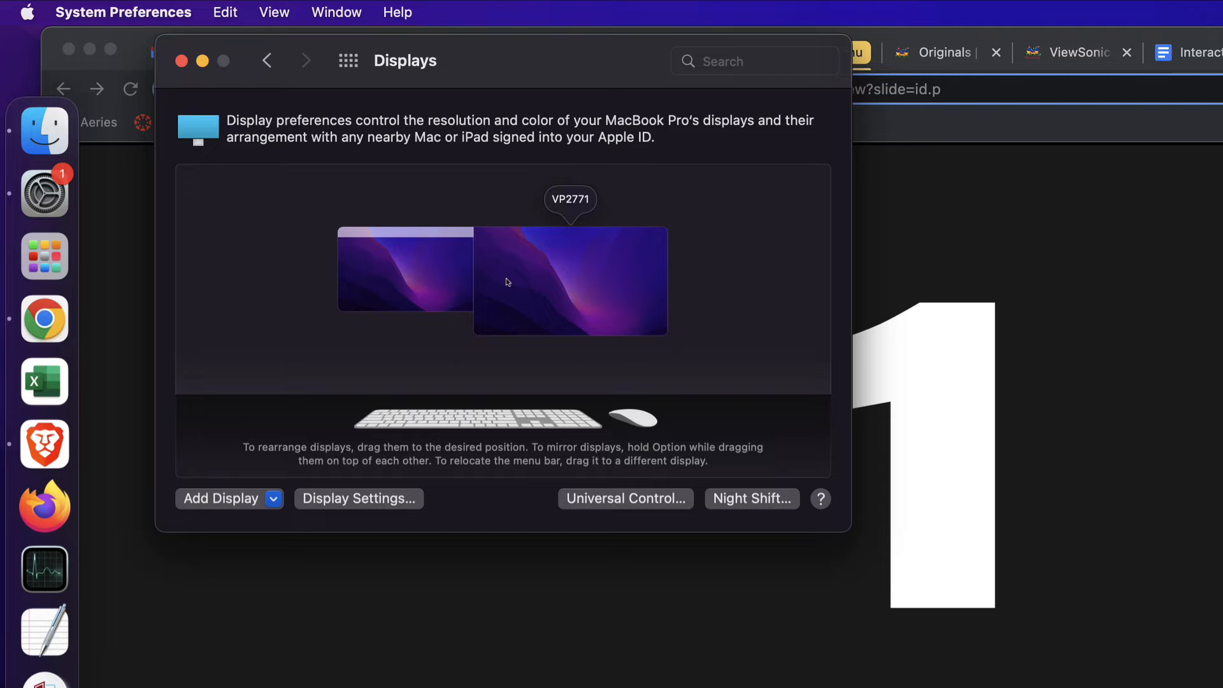
Show the arrangement with the built-in display beside the VP2771 as extended desktops.
click(571, 284)
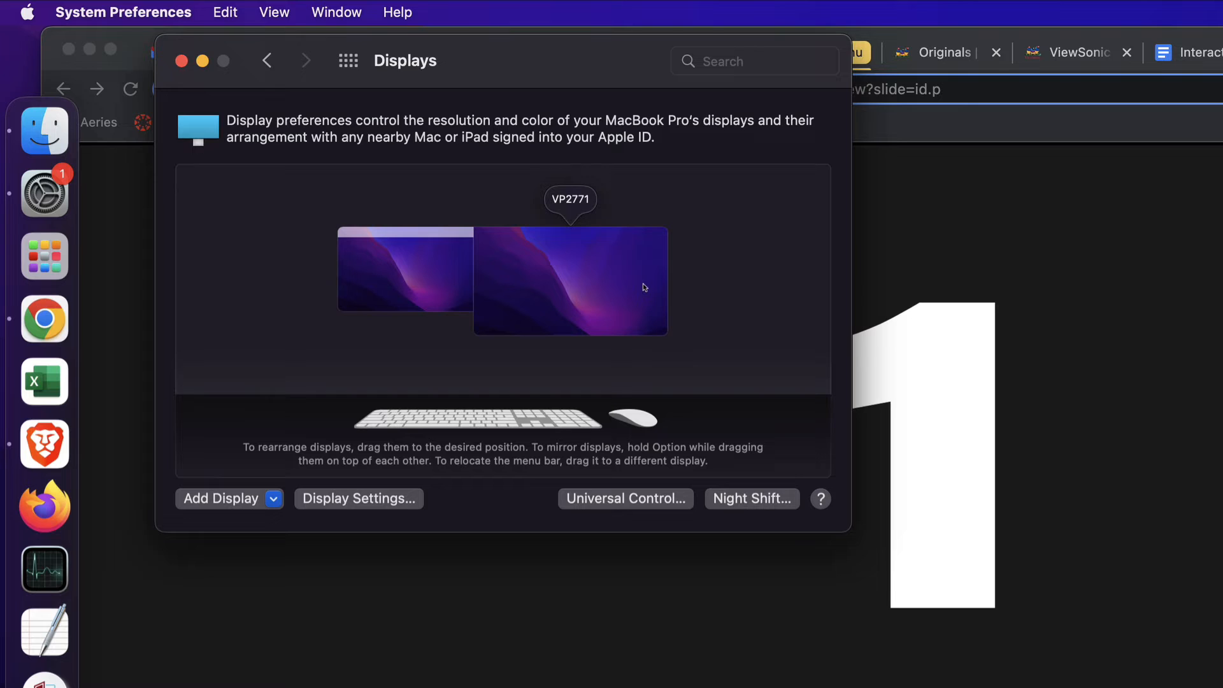
click(753, 61)
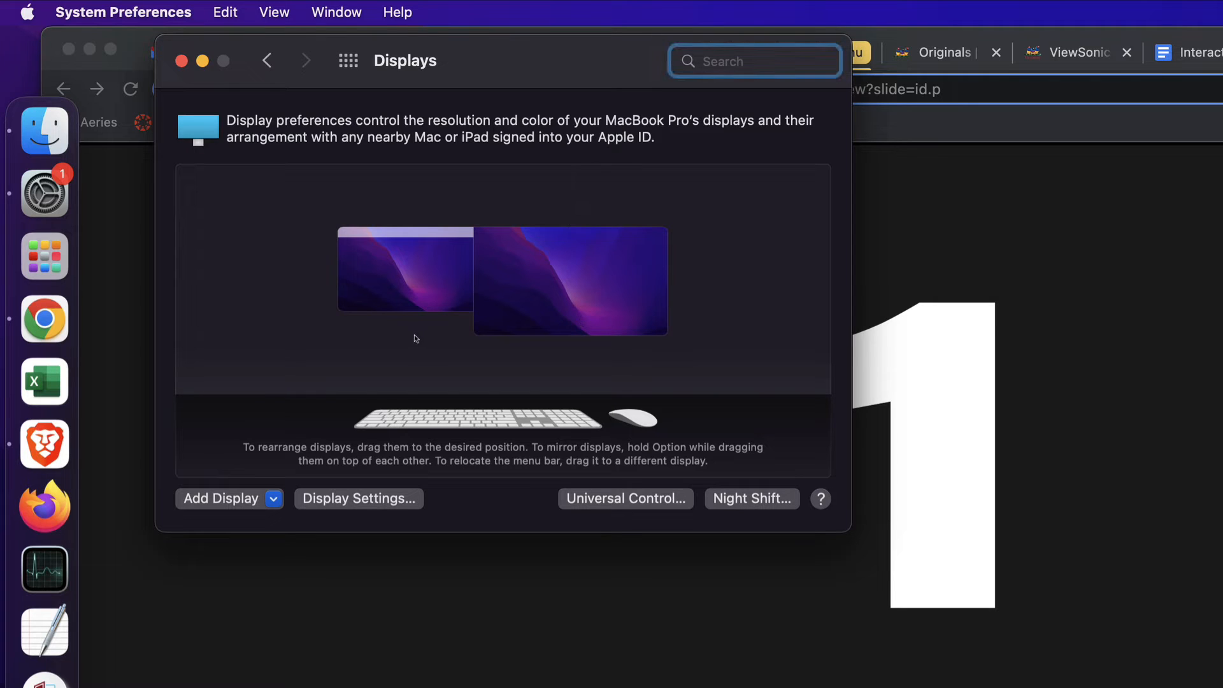
mouse_move(404, 301)
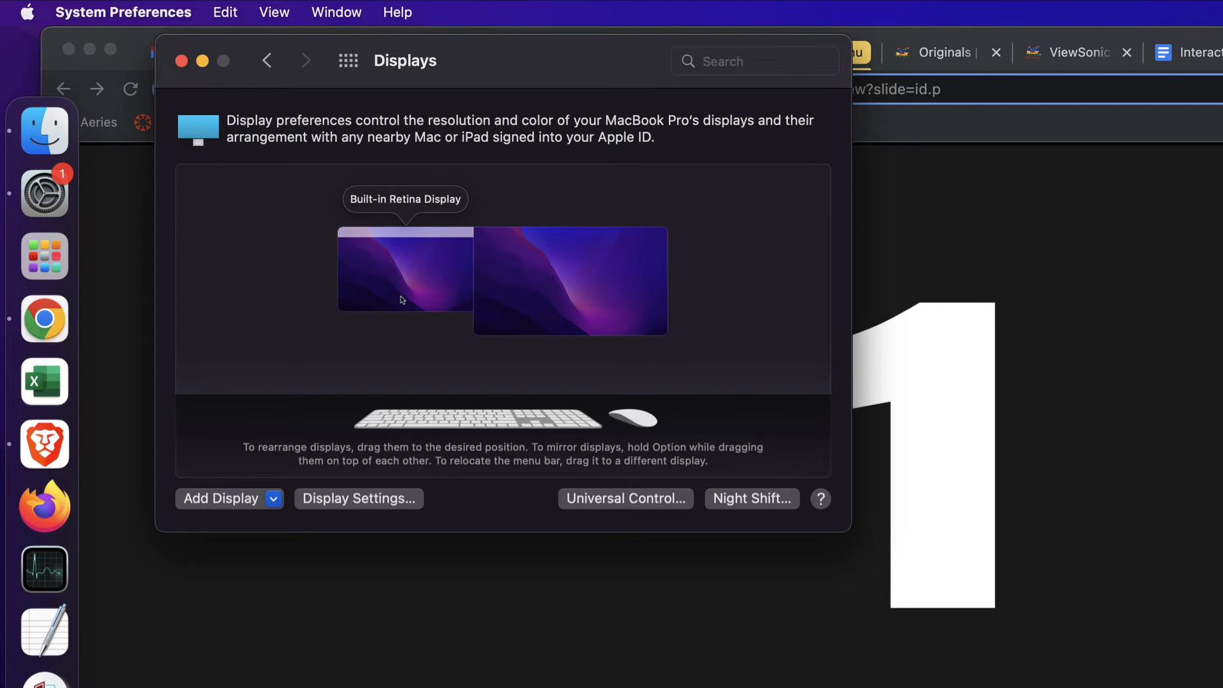
Move the menu-bar strip from the built-in display thumbnail onto the VP2771.
click(753, 61)
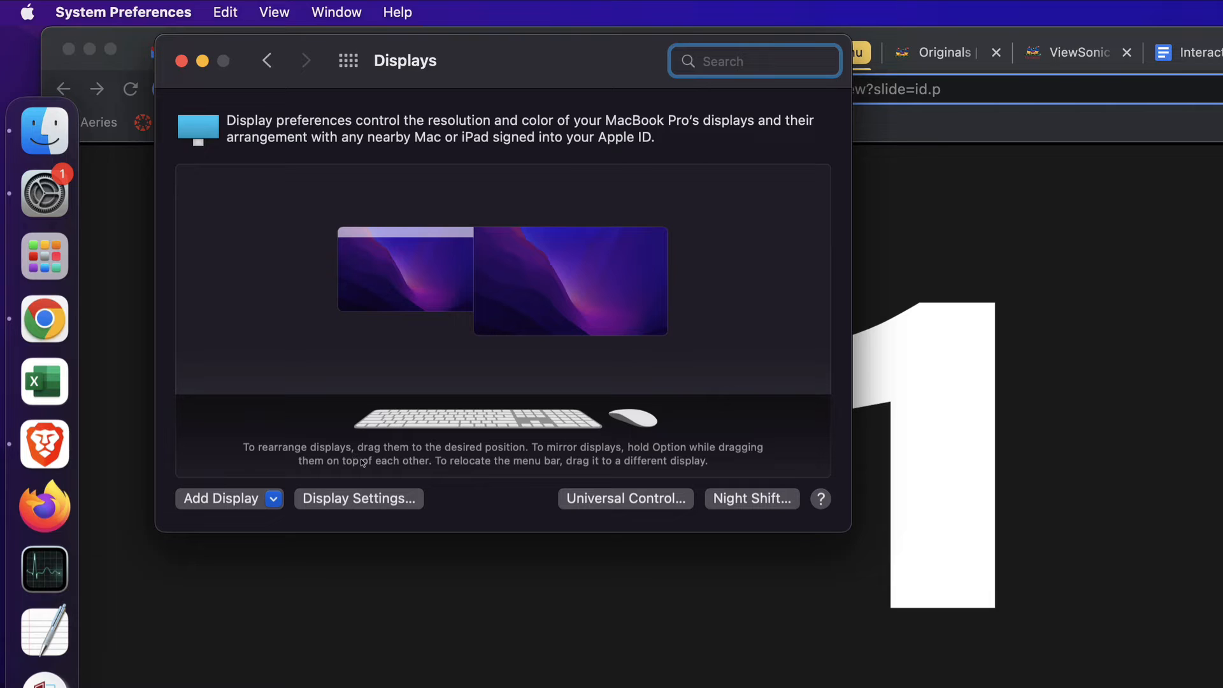
mouse_move(384, 230)
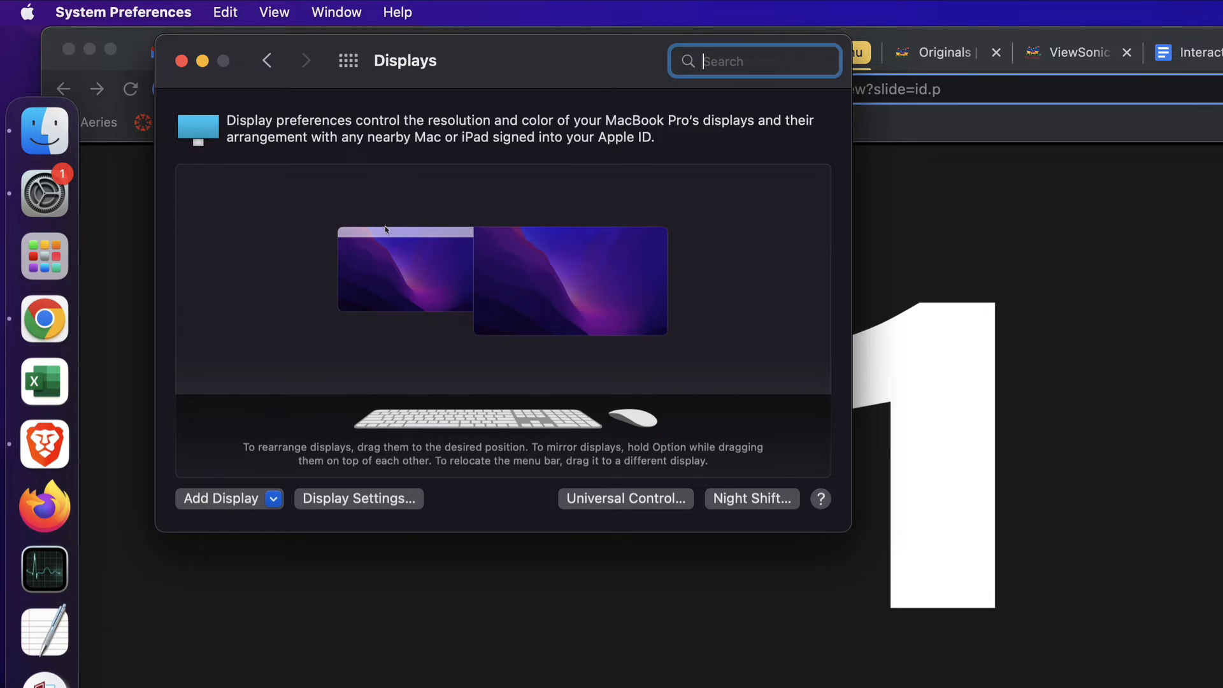
mouse_move(382, 237)
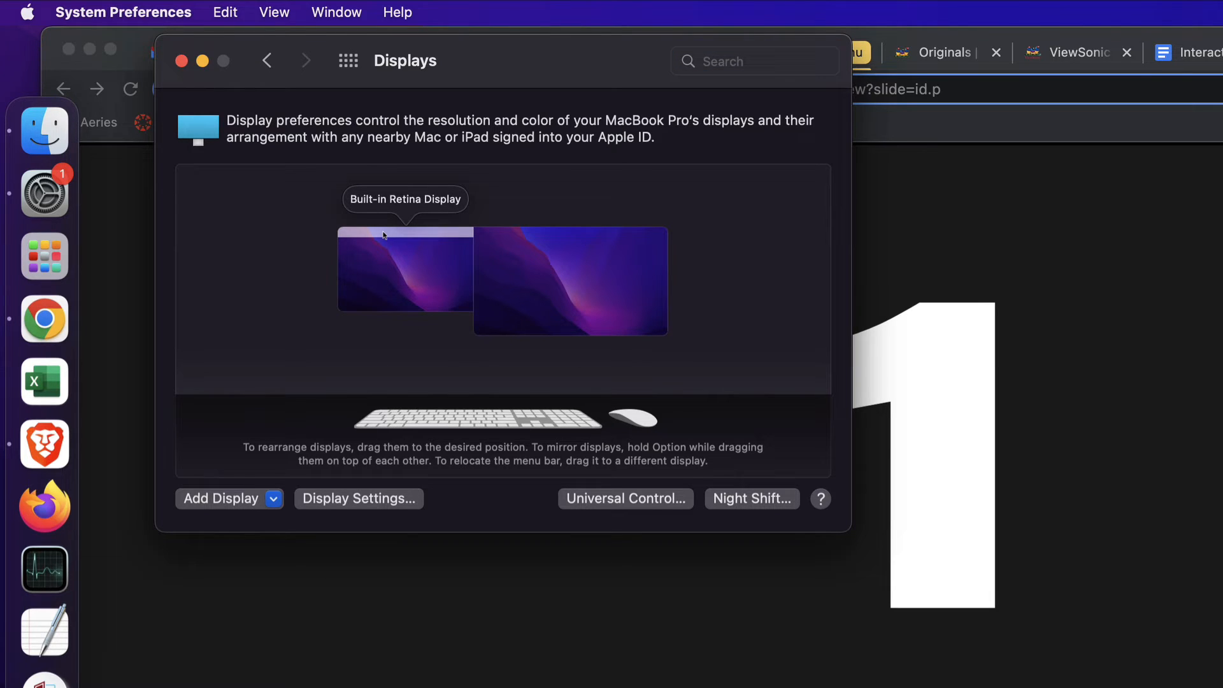
click(753, 61)
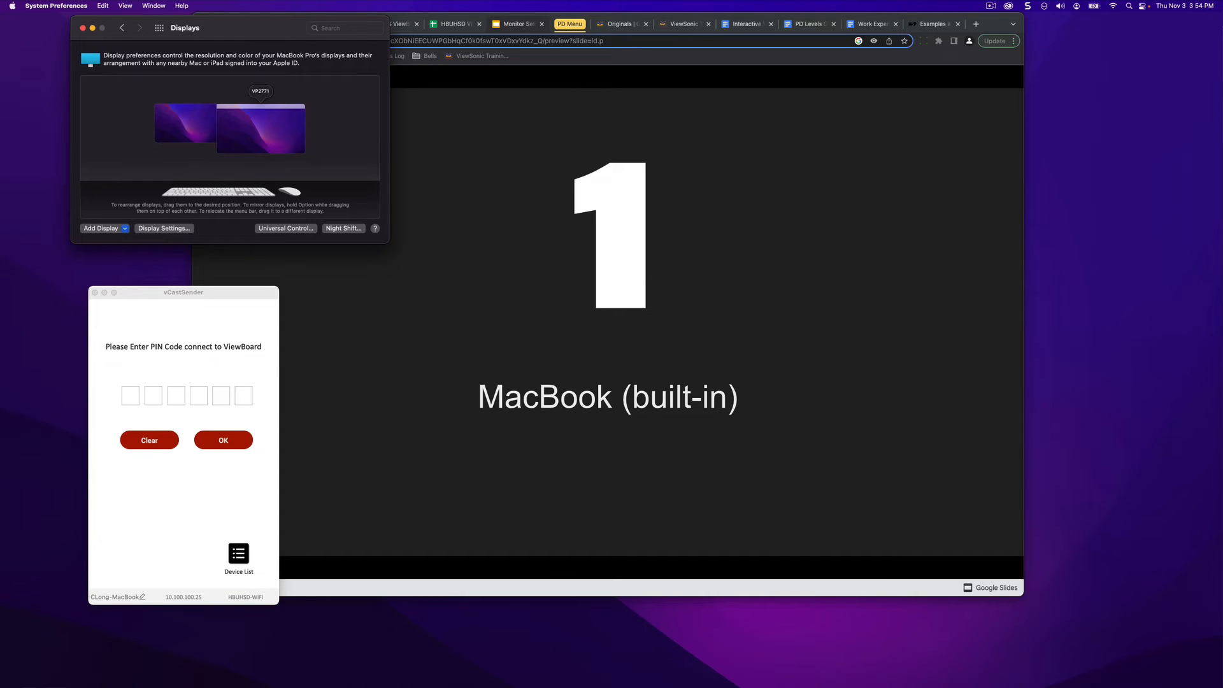
click(346, 27)
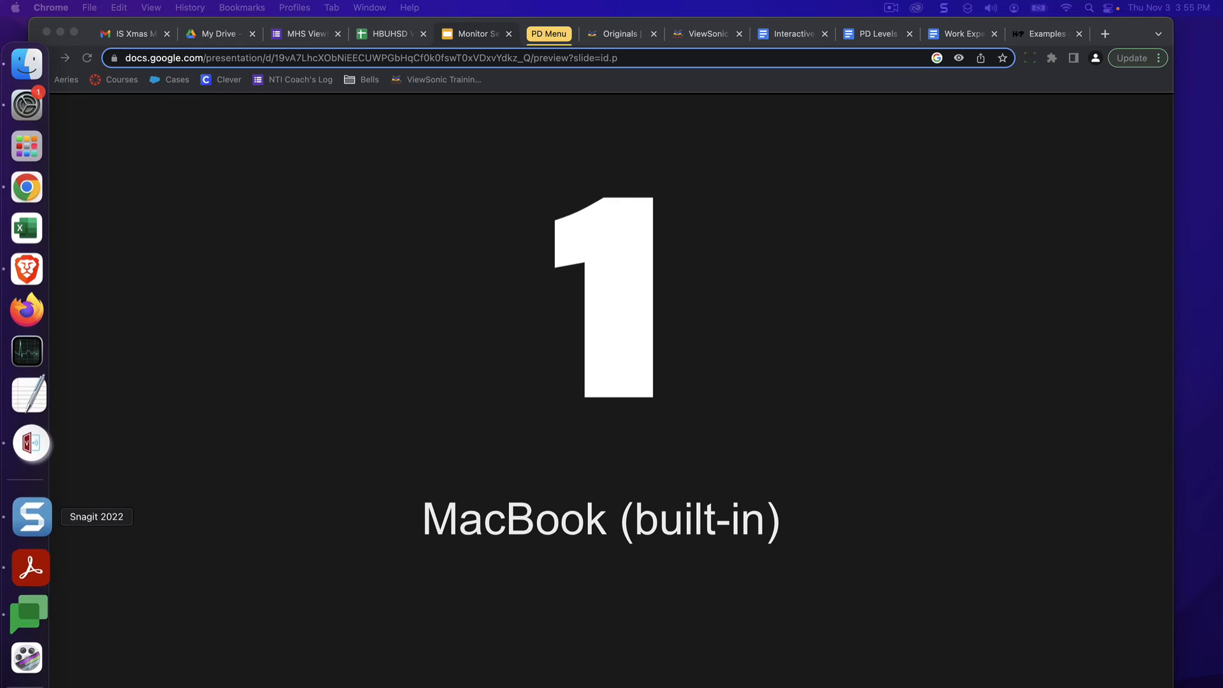
mouse_move(30, 452)
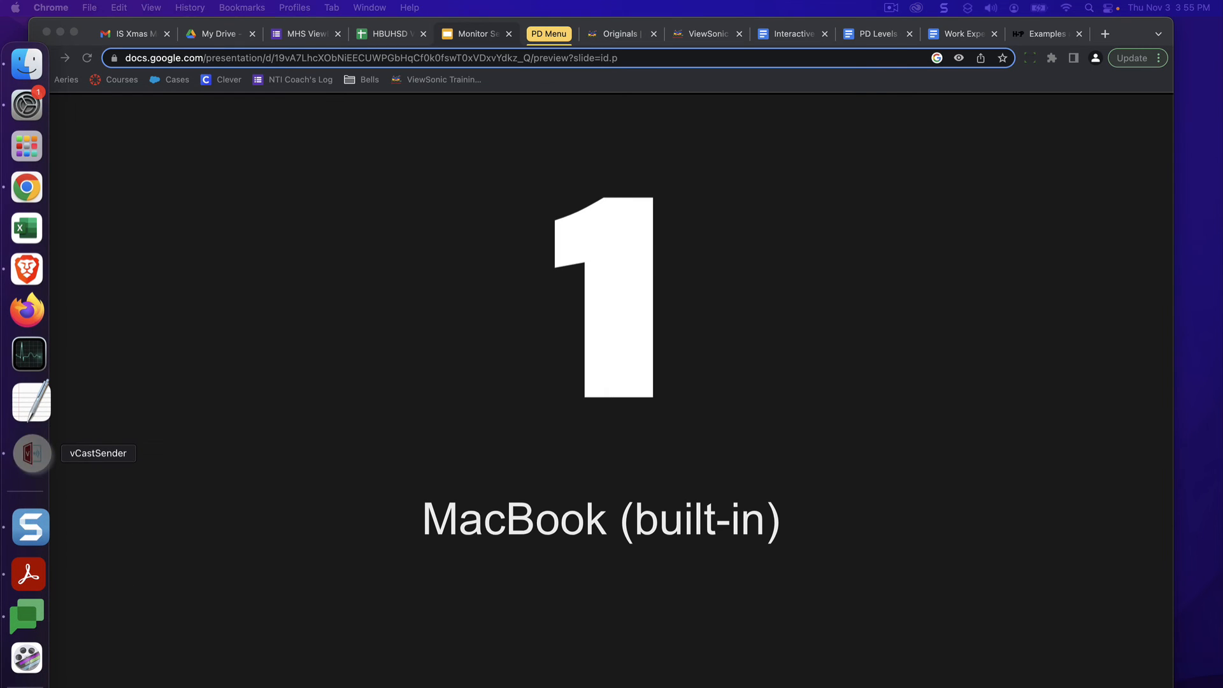
click(32, 453)
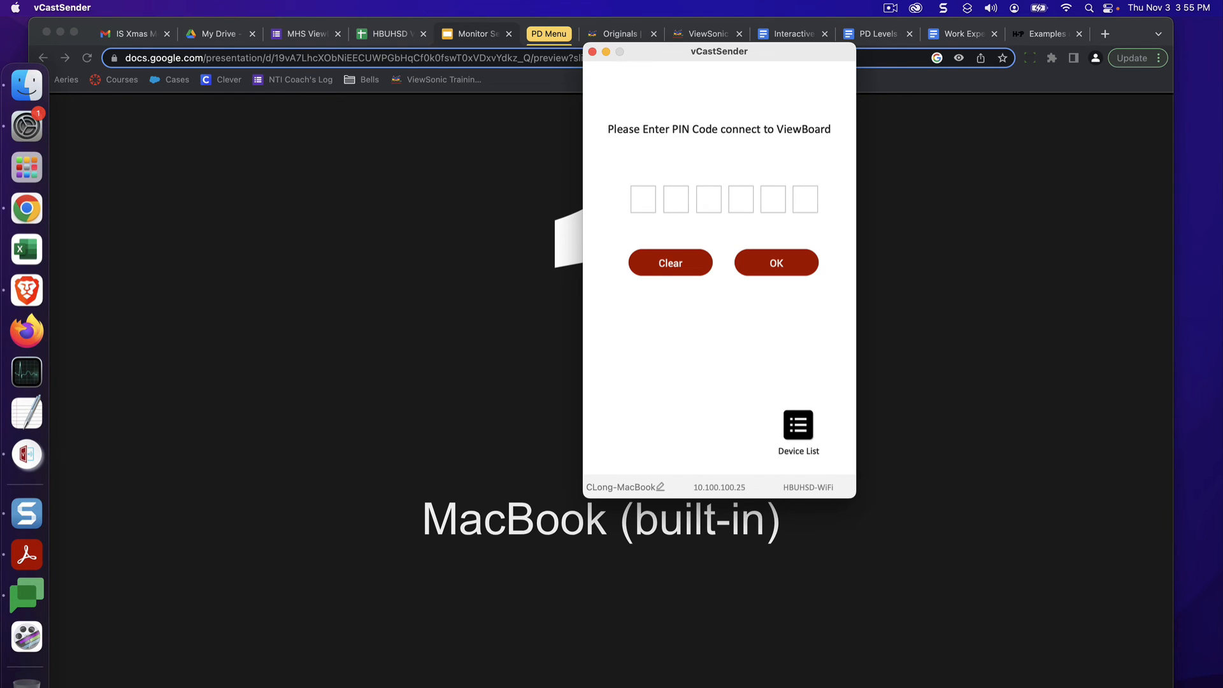
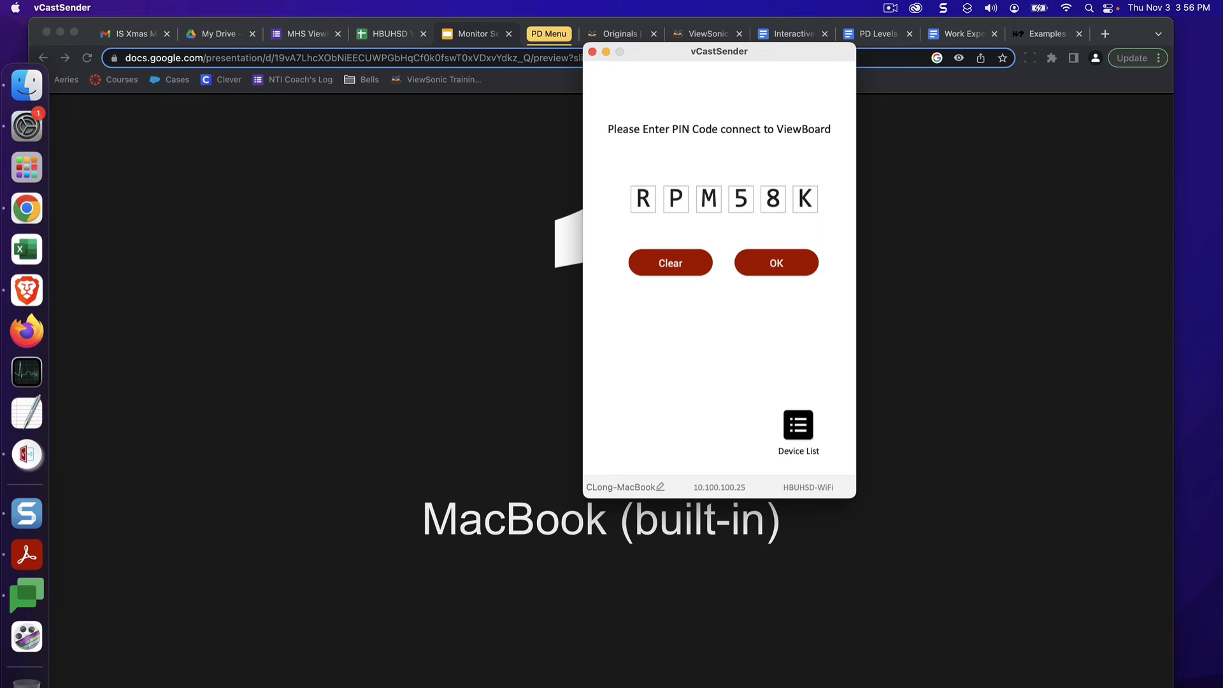
click(776, 262)
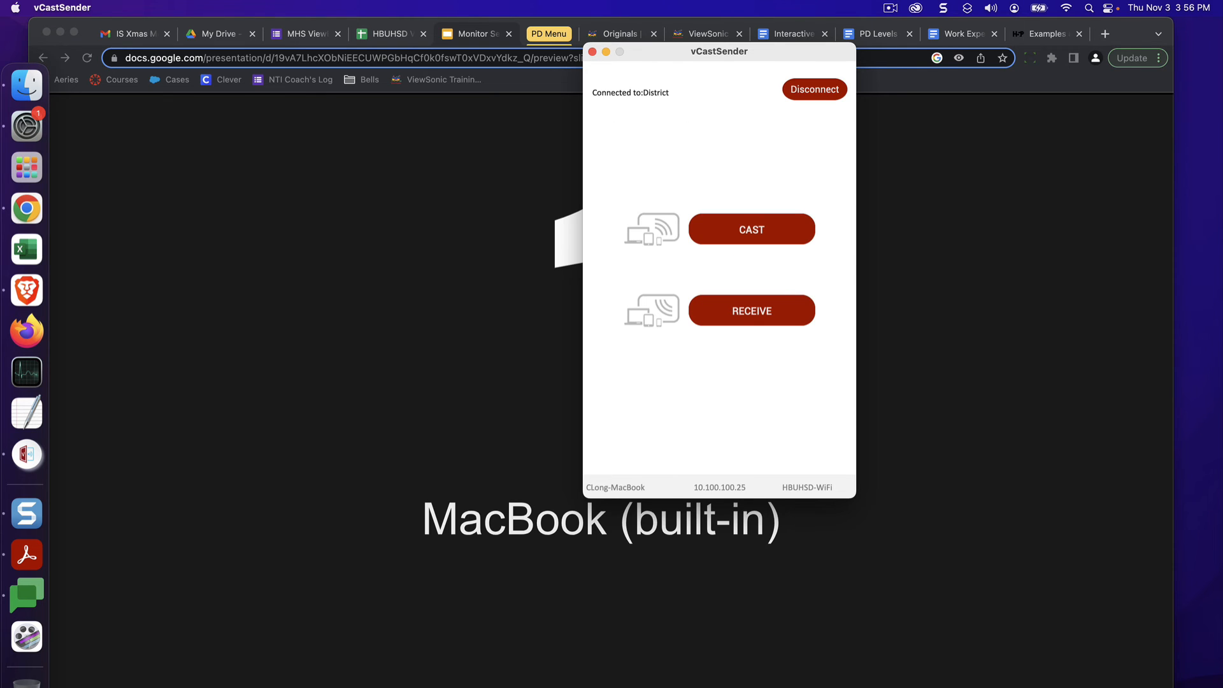